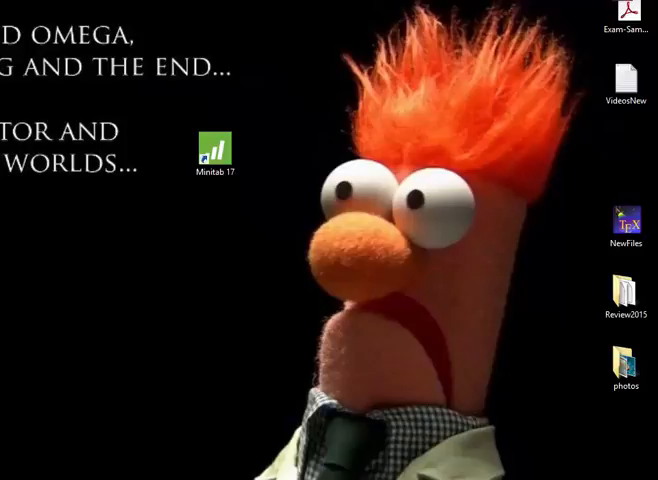
Step: Launch Minitab 17 from its desktop shortcut into a new untitled project
{"action": "left_click", "coordinate": [214, 150]}
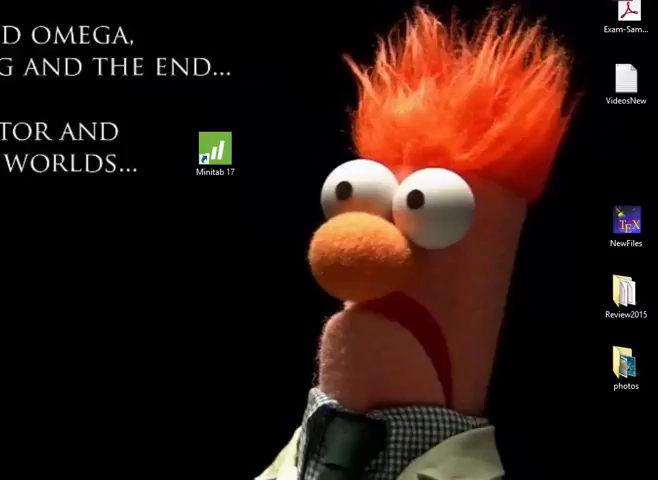
{"action": "double_click", "coordinate": [214, 148]}
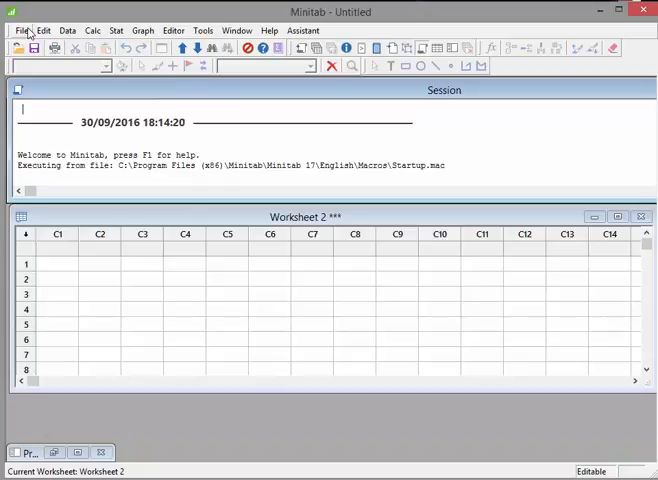
{"action": "mouse_move", "coordinate": [608, 316]}
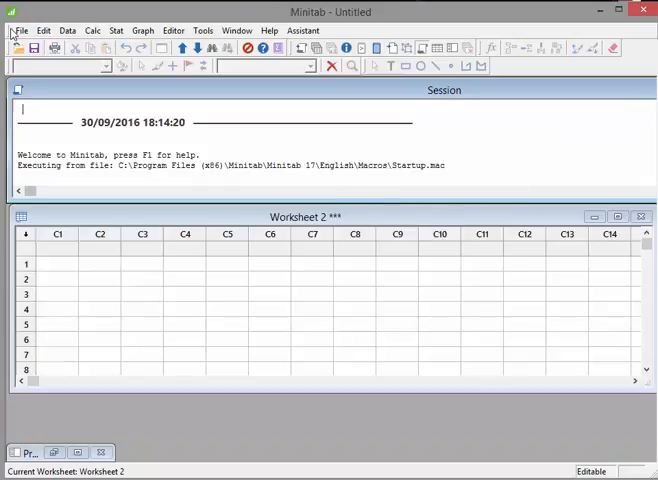
{"action": "left_click", "coordinate": [20, 30]}
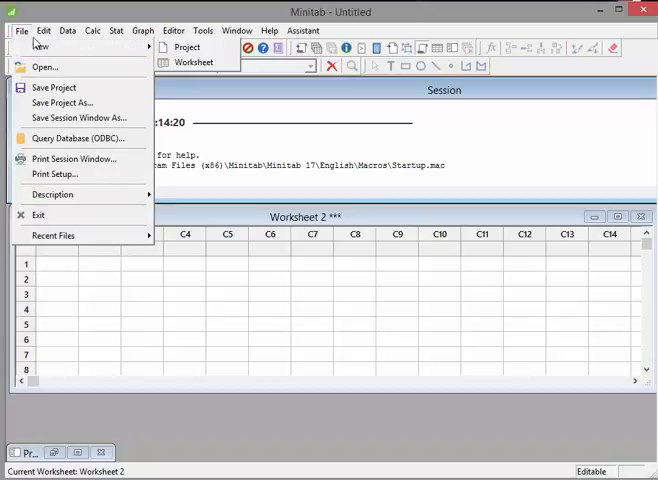
{"action": "left_click", "coordinate": [44, 30]}
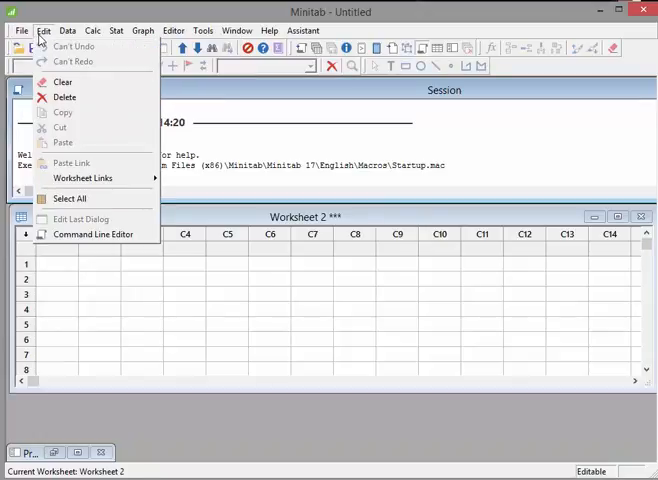
{"action": "left_click", "coordinate": [68, 30]}
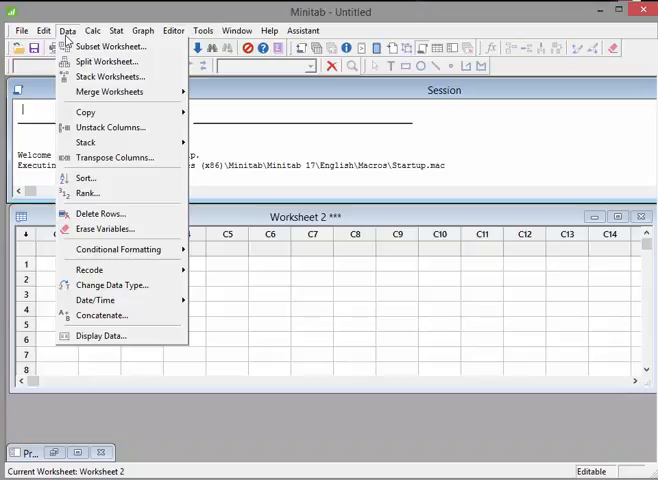
{"action": "left_click", "coordinate": [92, 30]}
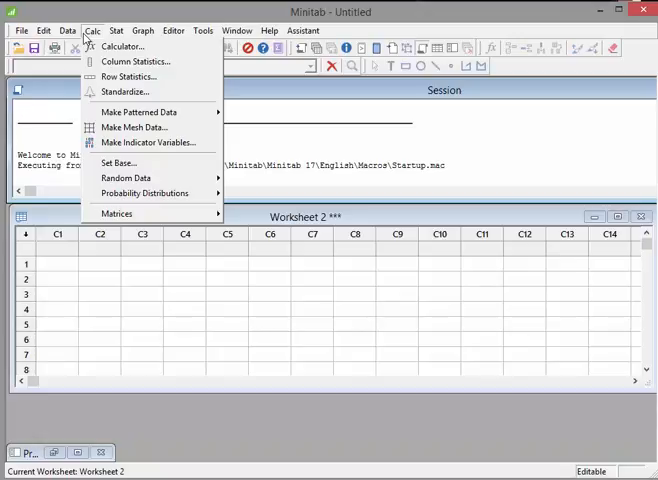
{"action": "mouse_move", "coordinate": [88, 40]}
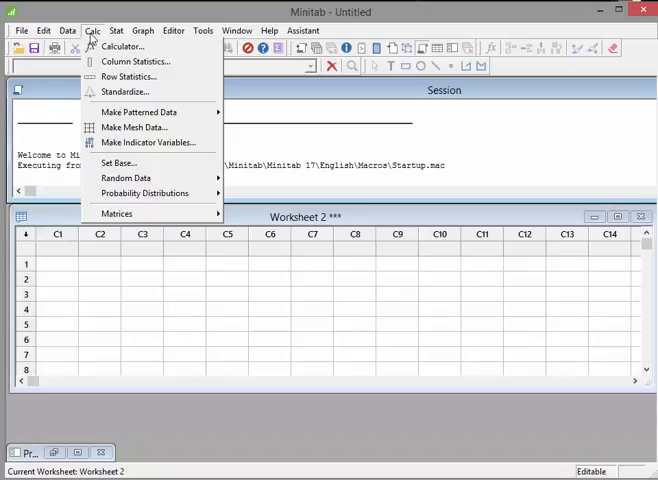
{"action": "left_click", "coordinate": [116, 30]}
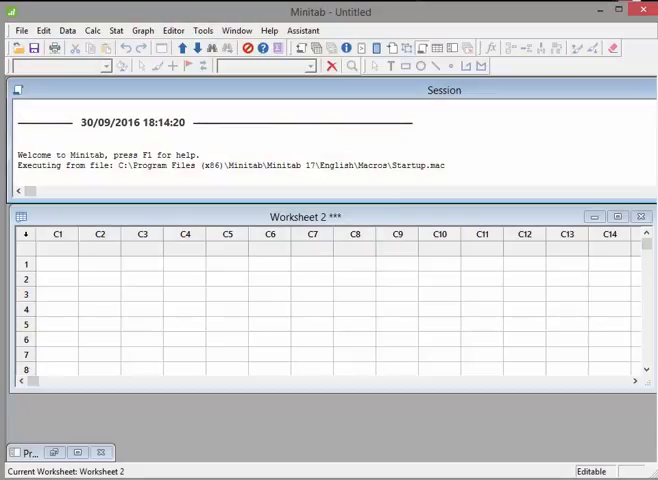
Step: Choose the AcidRain XLSX file from the Data Sets folder via File > Open
{"action": "left_click", "coordinate": [20, 30]}
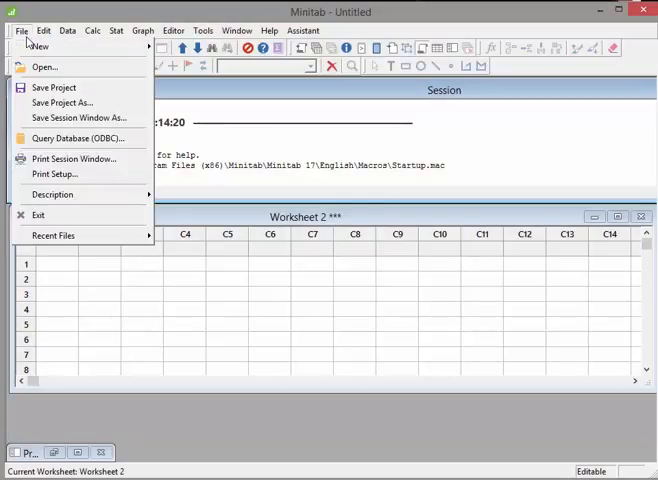
{"action": "left_click", "coordinate": [20, 30]}
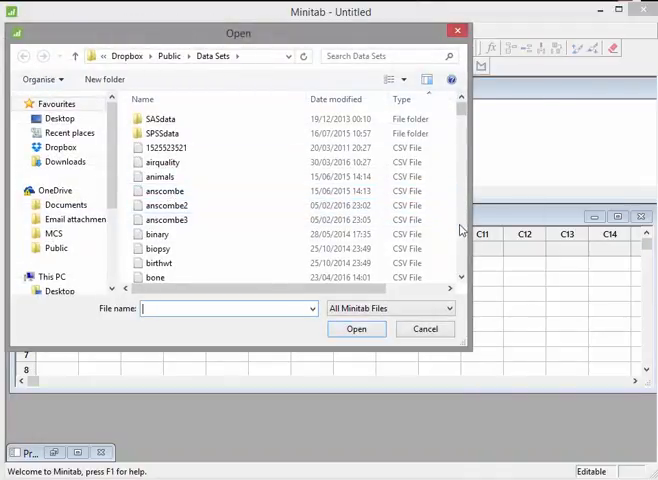
{"action": "scroll", "scroll_direction": "down", "scroll_amount": 3}
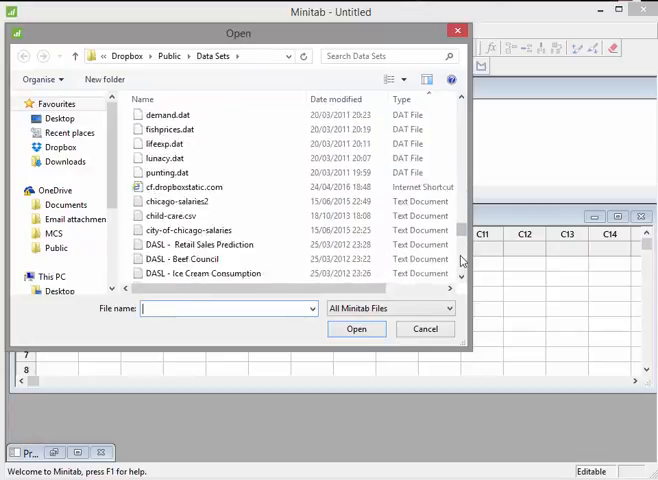
{"action": "scroll", "scroll_direction": "down", "scroll_amount": 3}
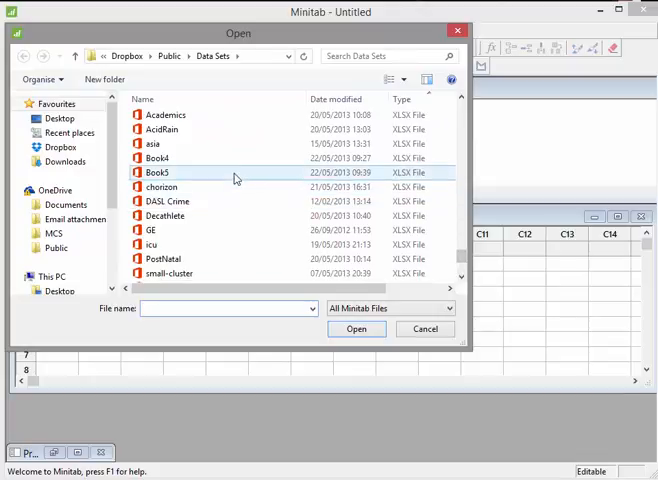
{"action": "left_click", "coordinate": [164, 128]}
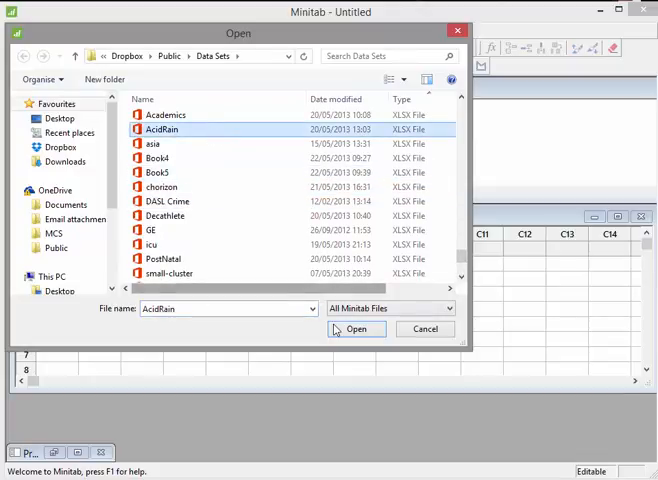
{"action": "left_click", "coordinate": [356, 328]}
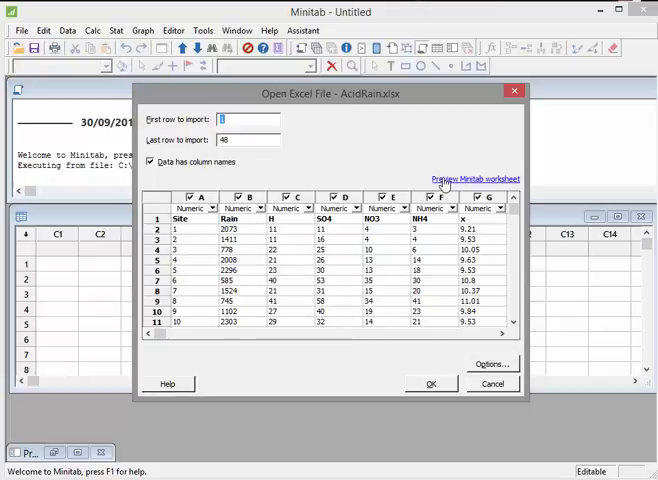
Step: Preview the import, then confirm it and accept copying AcidRain into the project
{"action": "left_click", "coordinate": [478, 178]}
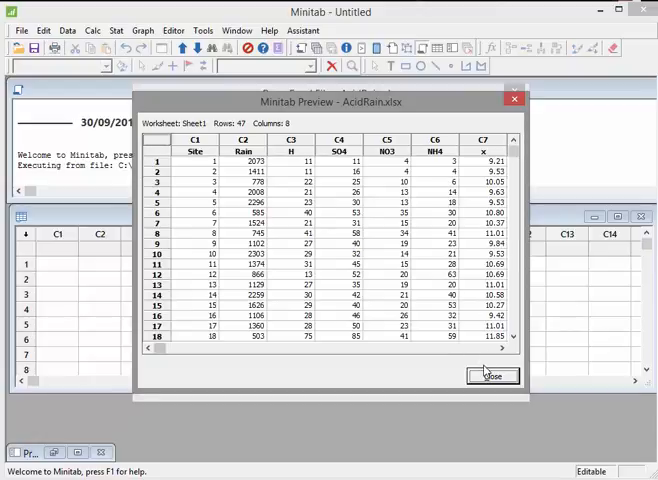
{"action": "left_click", "coordinate": [492, 376]}
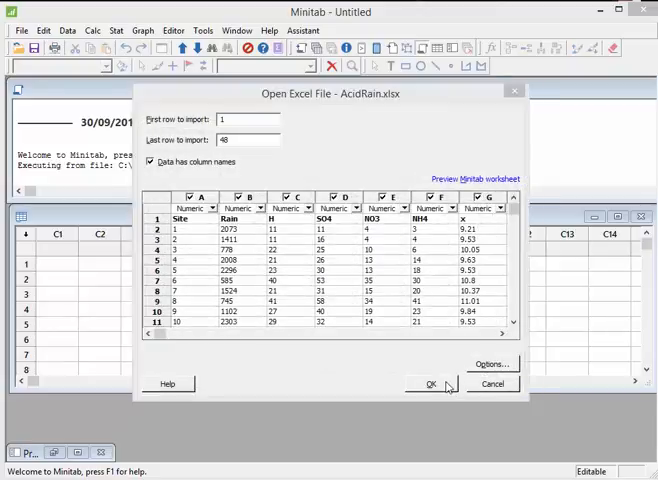
{"action": "left_click", "coordinate": [430, 384]}
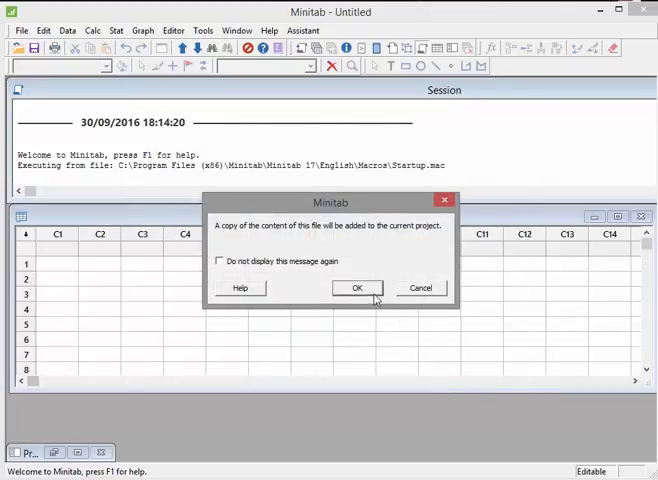
{"action": "left_click", "coordinate": [356, 288]}
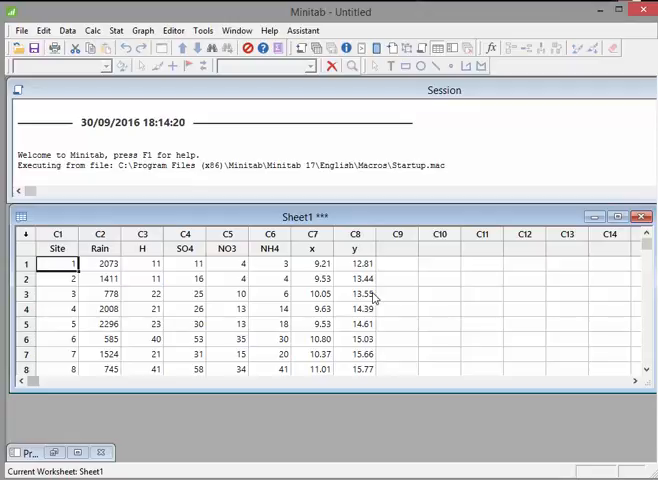
{"action": "mouse_move", "coordinate": [312, 122]}
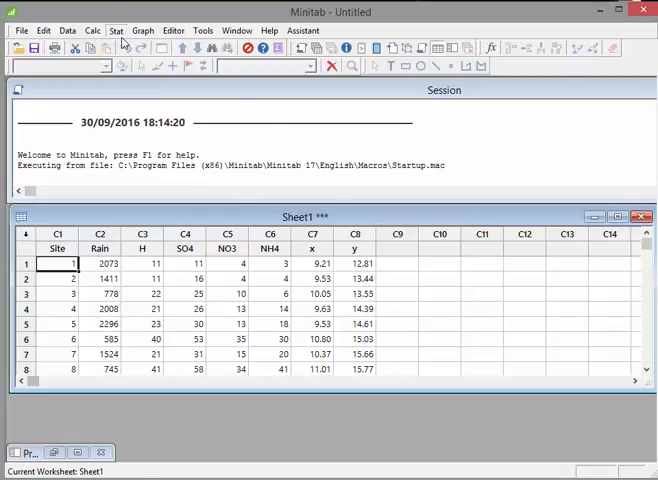
Step: Reach the Basic Statistics analyses under the Stat menu
{"action": "left_click", "coordinate": [20, 30]}
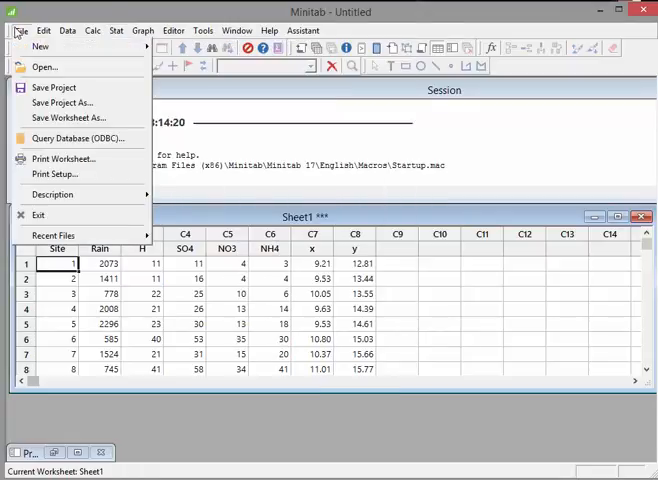
{"action": "left_click", "coordinate": [116, 30]}
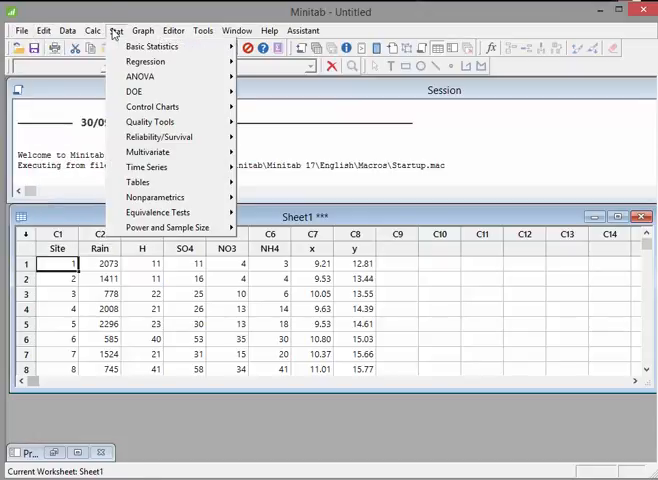
{"action": "mouse_move", "coordinate": [152, 46]}
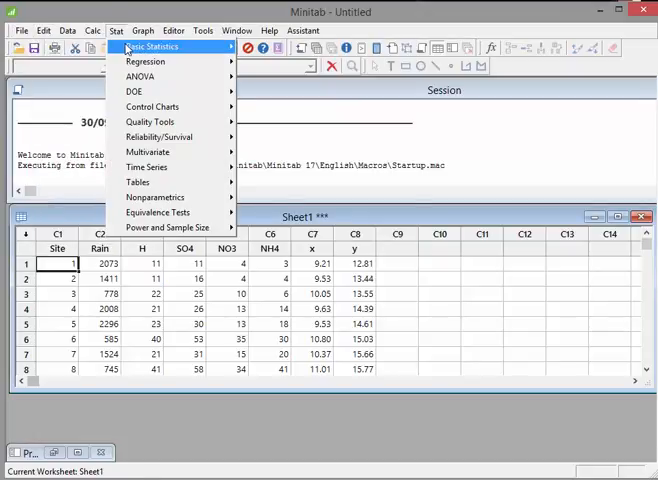
{"action": "left_click", "coordinate": [152, 46]}
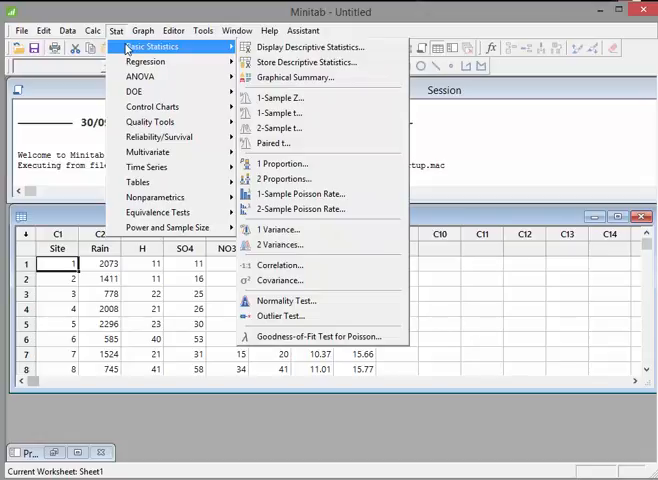
{"action": "mouse_move", "coordinate": [226, 56]}
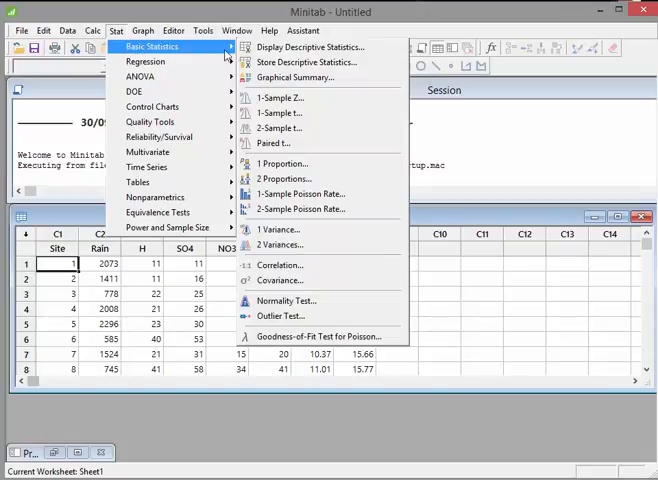
{"action": "mouse_move", "coordinate": [312, 48]}
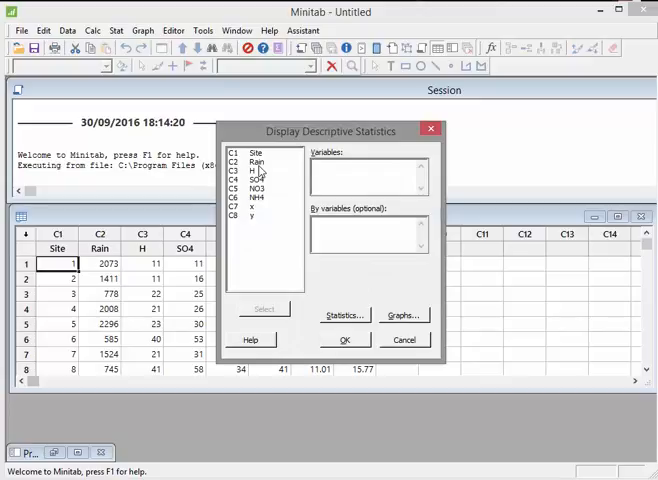
Step: Add Rain, H and NO3 to the Variables box for descriptive statistics
{"action": "left_click", "coordinate": [262, 160]}
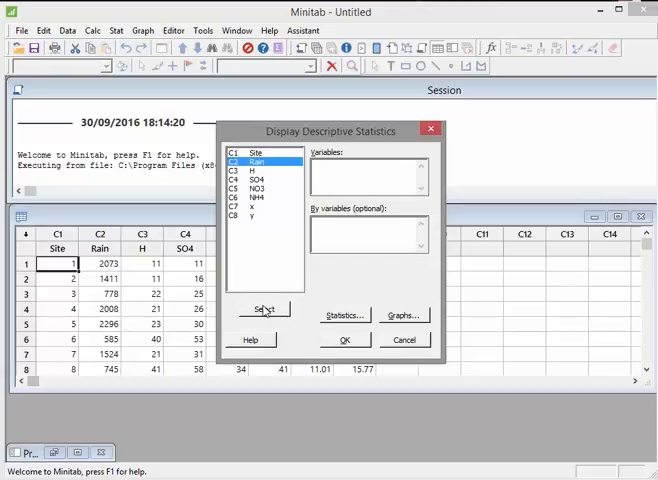
{"action": "left_click", "coordinate": [264, 308]}
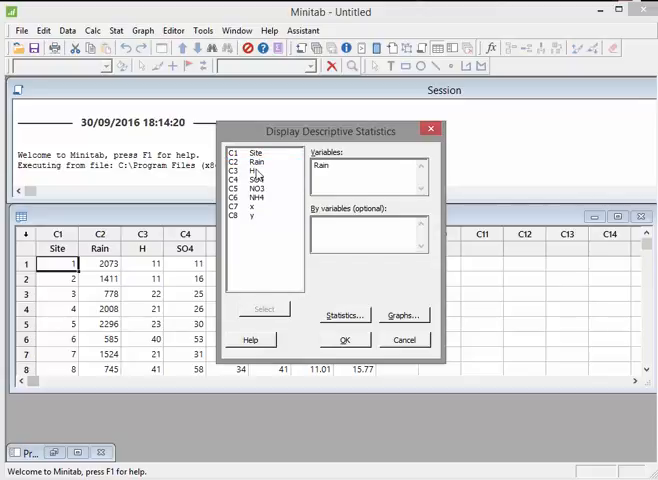
{"action": "left_click", "coordinate": [256, 172]}
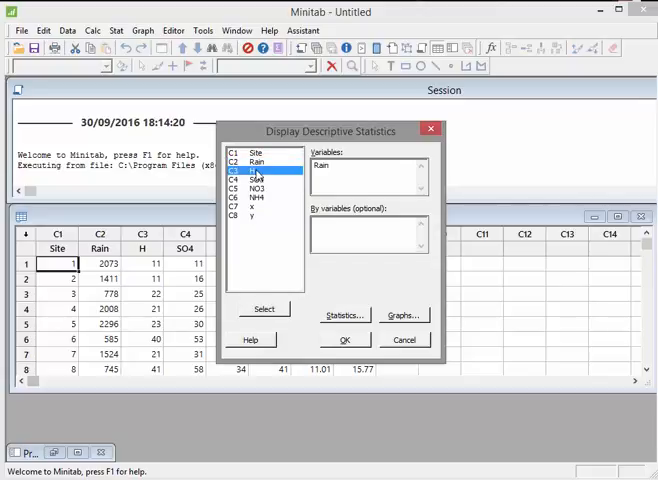
{"action": "left_click", "coordinate": [264, 308]}
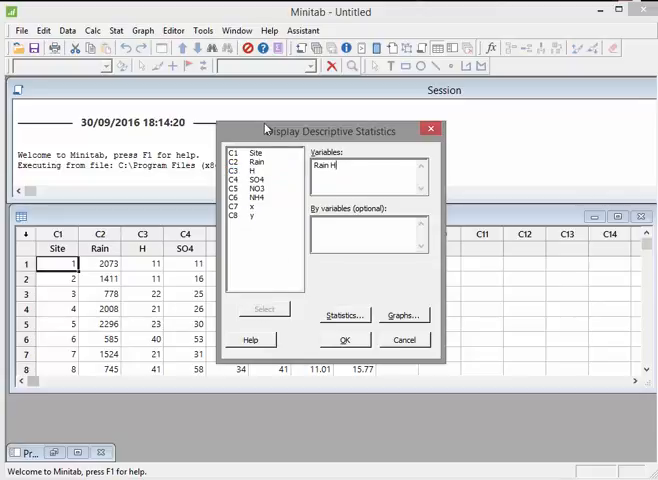
{"action": "left_click", "coordinate": [264, 186]}
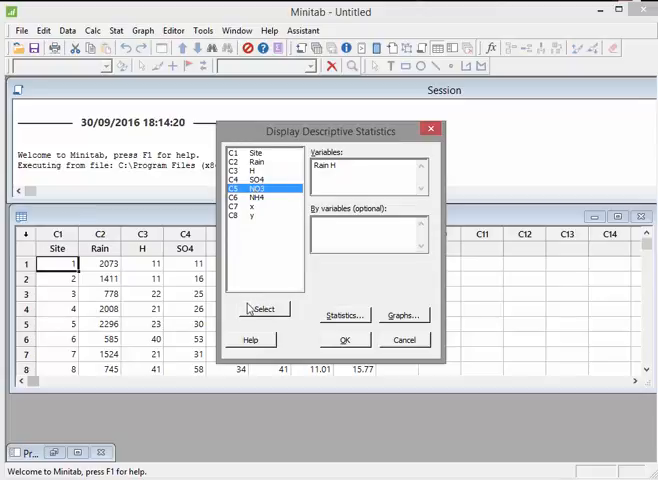
{"action": "left_click", "coordinate": [264, 308]}
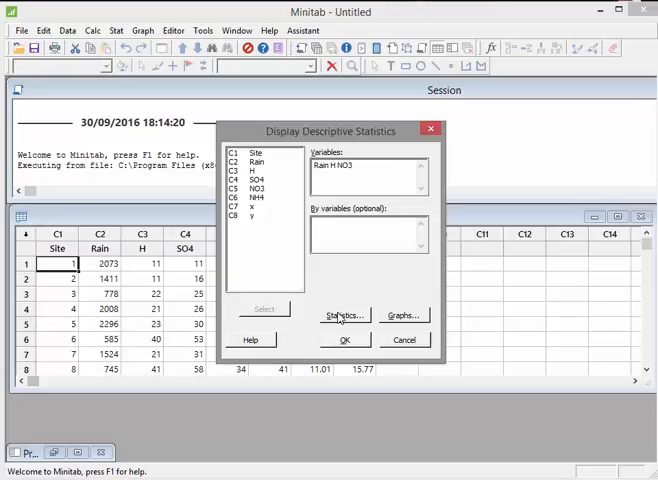
{"action": "left_click", "coordinate": [344, 316]}
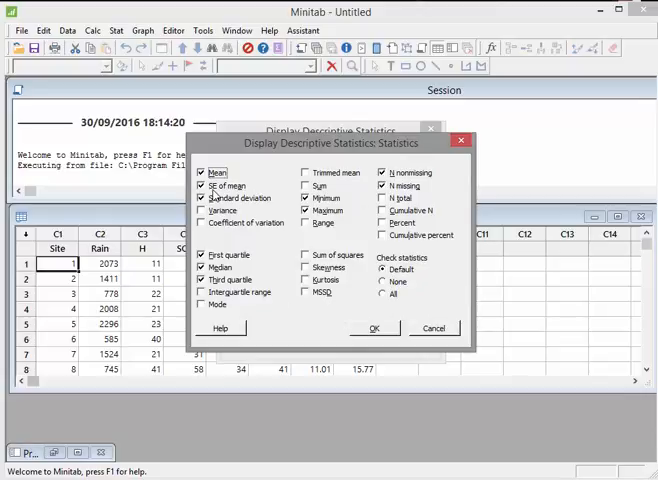
Step: Uncheck SE of mean, N nonmissing and N missing, check Variance and Range, and run the analysis
{"action": "left_click", "coordinate": [202, 184]}
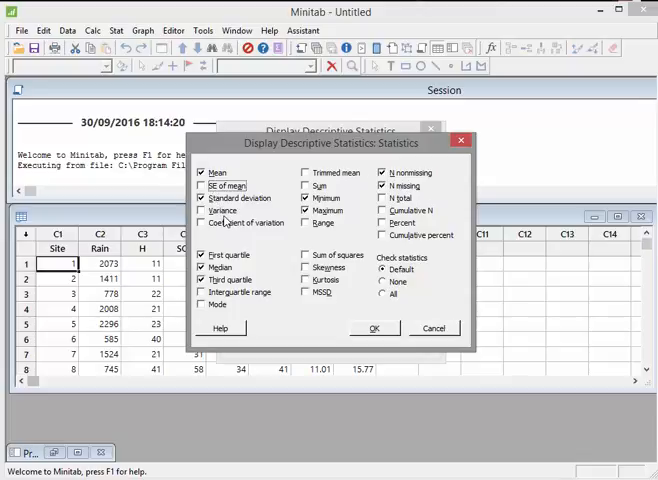
{"action": "left_click", "coordinate": [204, 210]}
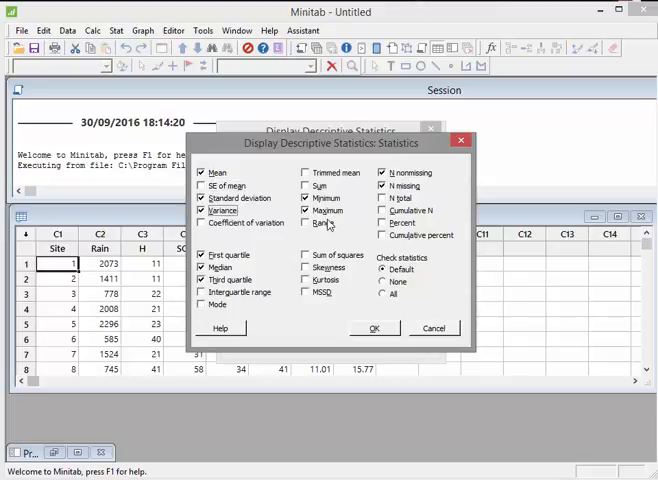
{"action": "left_click", "coordinate": [308, 224]}
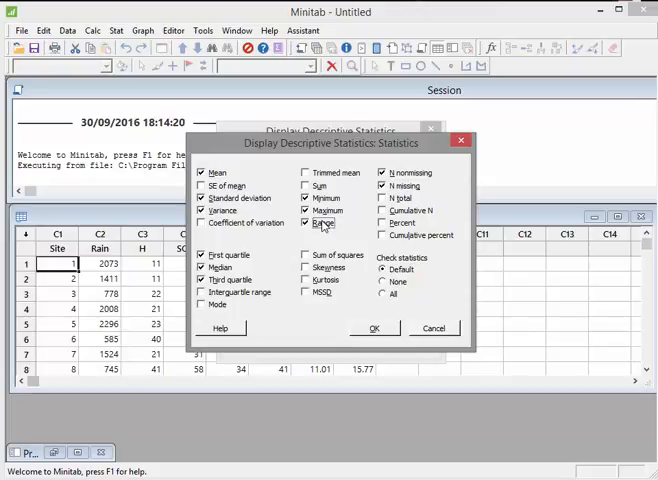
{"action": "mouse_move", "coordinate": [322, 246]}
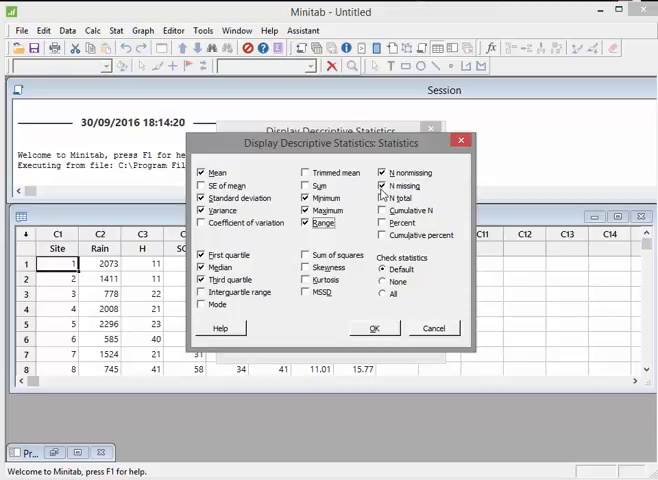
{"action": "left_click", "coordinate": [382, 186]}
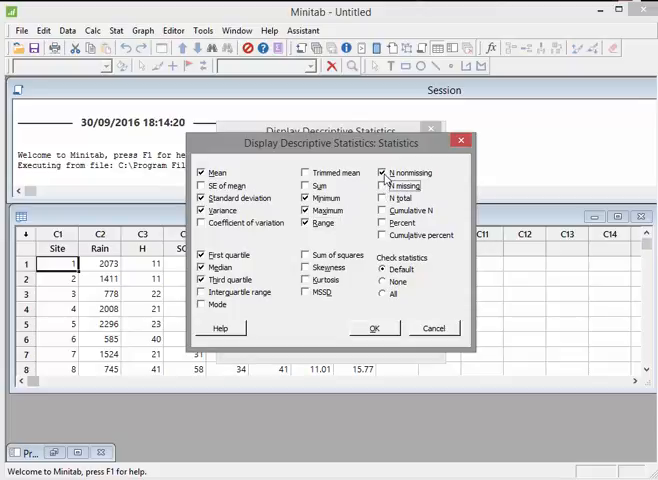
{"action": "left_click", "coordinate": [380, 172]}
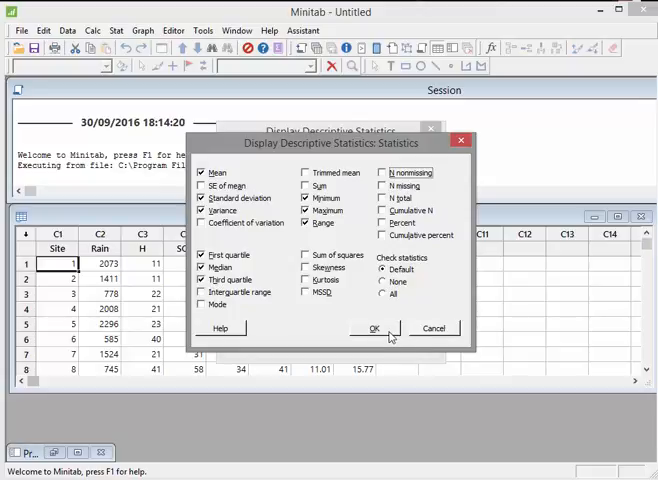
{"action": "left_click", "coordinate": [376, 328]}
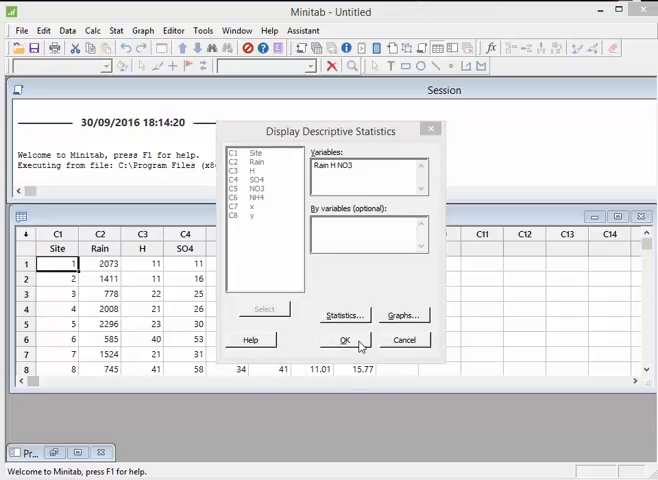
{"action": "left_click", "coordinate": [340, 340]}
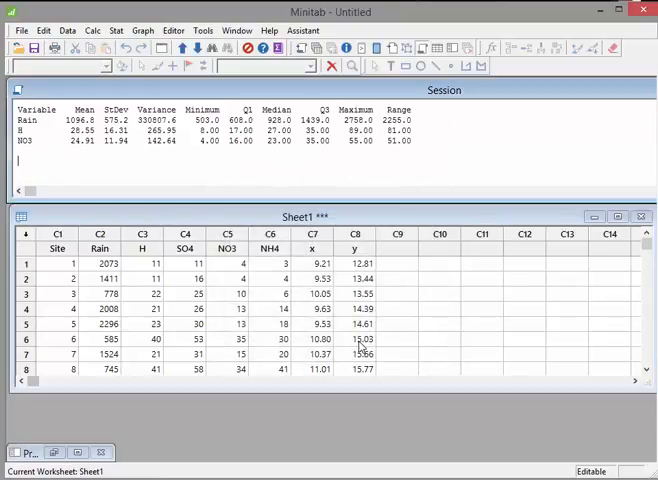